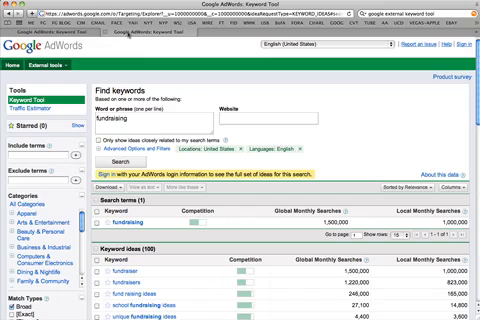
{"action": "mouse_move", "coordinate": [460, 135]}
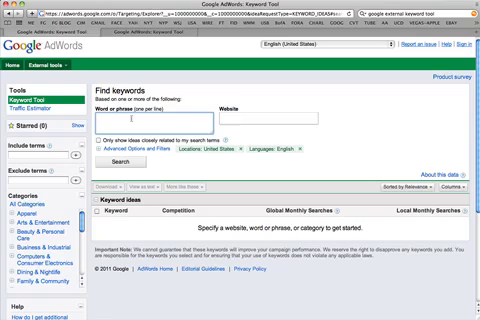
- Enter 'fundraising' as the new keyword in the Word or phrase box
{"action": "type", "text": "fud"}
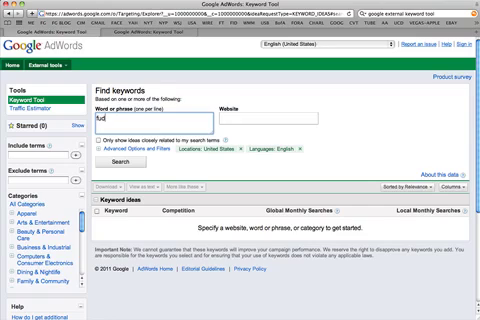
{"action": "type", "text": "undraising"}
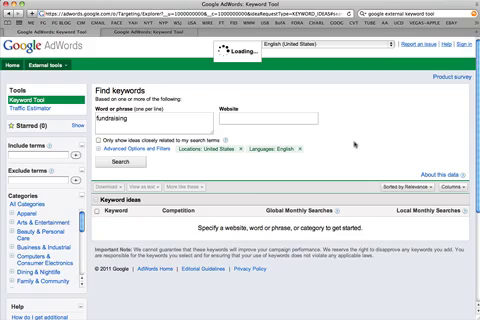
- Run the 'fundraising' keyword search to list 100 ideas with monthly search volumes
{"action": "left_click", "coordinate": [127, 161]}
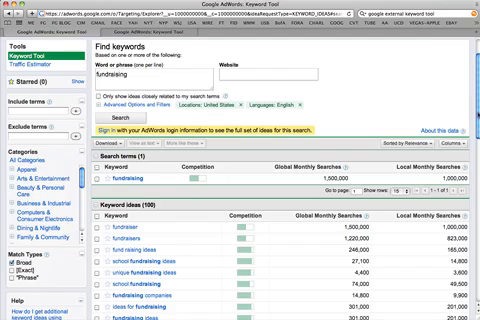
{"action": "scroll", "scroll_direction": "down", "scroll_amount": 3}
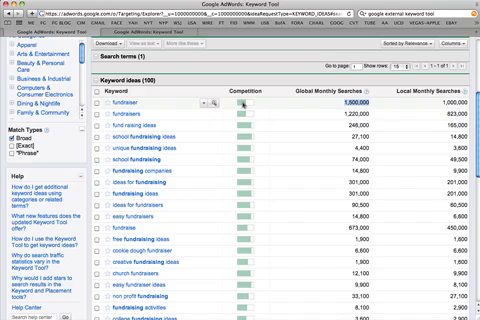
{"action": "mouse_move", "coordinate": [245, 105]}
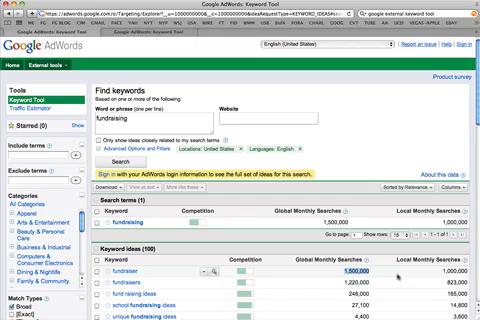
{"action": "scroll", "scroll_direction": "down", "scroll_amount": 3}
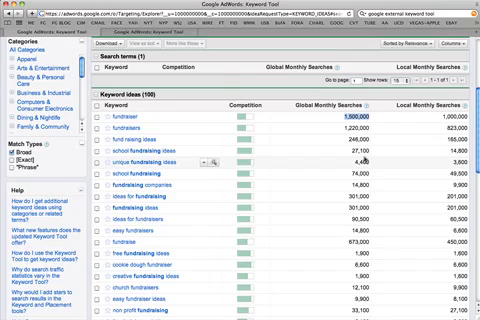
{"action": "mouse_move", "coordinate": [365, 160]}
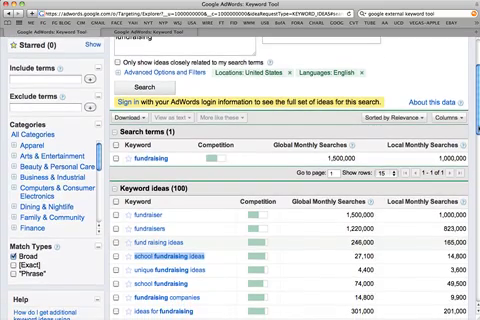
{"action": "scroll", "scroll_direction": "down", "scroll_amount": 3}
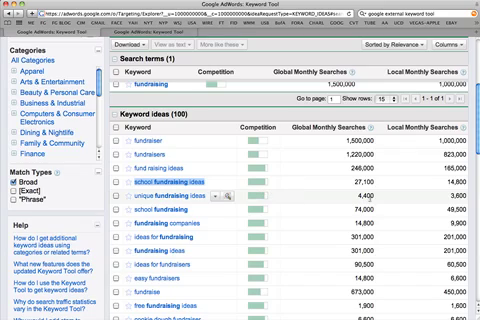
- Scroll the keyword ideas table down to 'fundraise' and 'free fundraising ideas' (1,900)
{"action": "scroll", "scroll_direction": "down", "scroll_amount": 3}
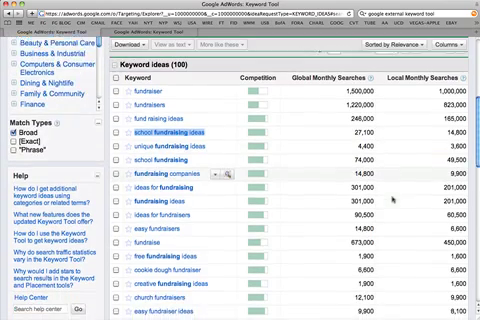
{"action": "scroll", "scroll_direction": "down", "scroll_amount": 3}
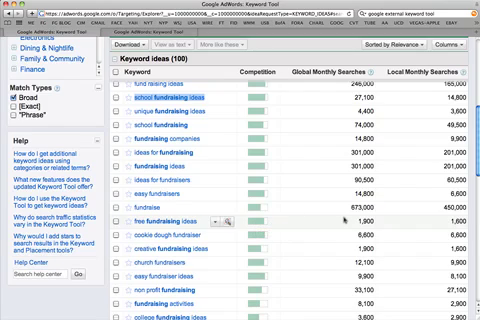
- Scroll further to 'fundraiser events' (33,100) and 'cheerleading fundraising ideas'
{"action": "scroll", "scroll_direction": "down", "scroll_amount": 3}
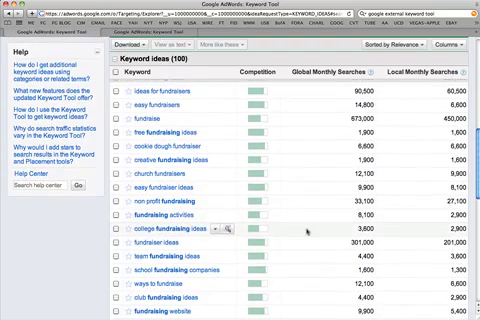
{"action": "mouse_move", "coordinate": [258, 230]}
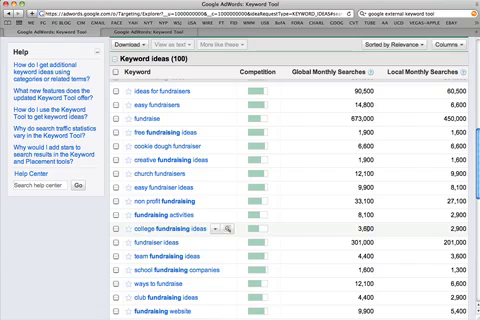
{"action": "scroll", "scroll_direction": "down", "scroll_amount": 3}
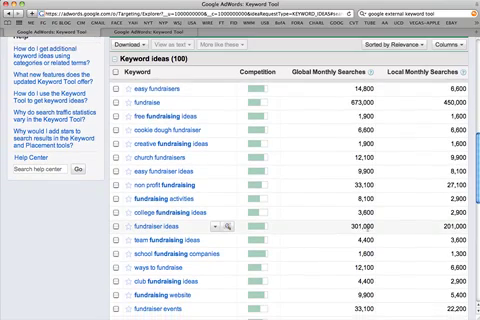
{"action": "scroll", "scroll_direction": "down", "scroll_amount": 3}
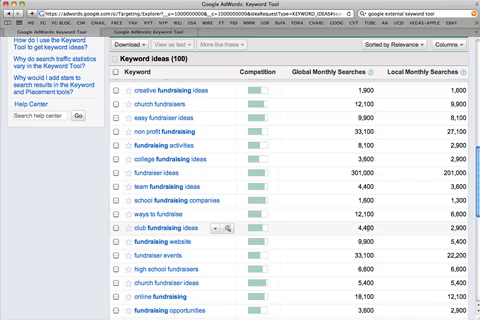
{"action": "scroll", "scroll_direction": "down", "scroll_amount": 3}
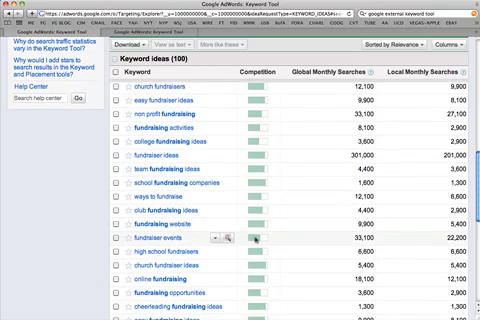
{"action": "mouse_move", "coordinate": [263, 247]}
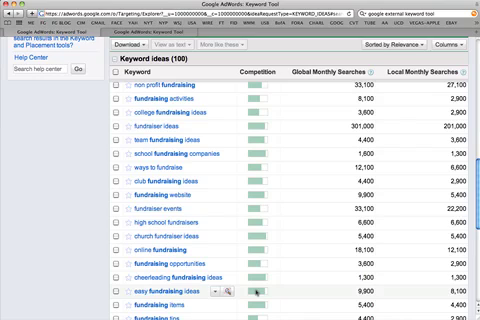
- Scroll to the end of rows 1-50, ending at 'candy fundraising' (18,100)
{"action": "scroll", "scroll_direction": "down", "scroll_amount": 3}
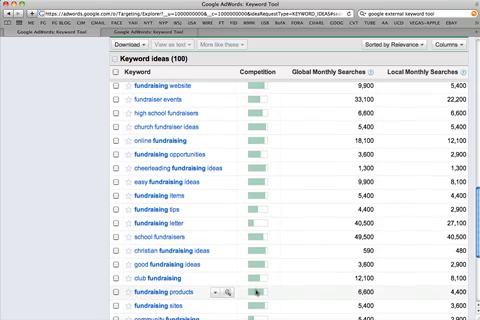
{"action": "scroll", "scroll_direction": "down", "scroll_amount": 3}
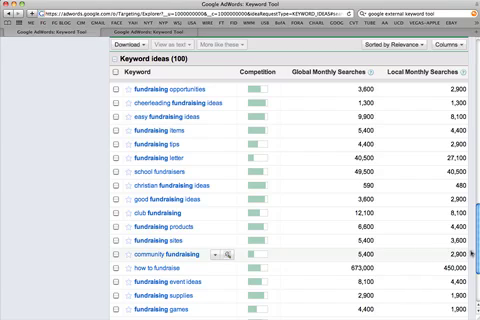
{"action": "scroll", "scroll_direction": "down", "scroll_amount": 3}
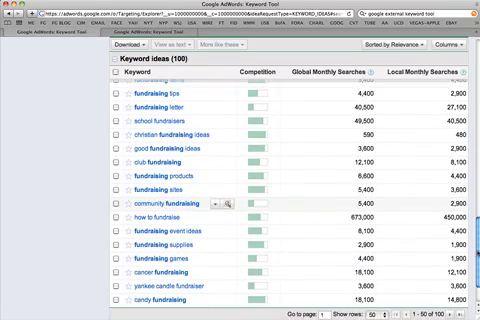
{"action": "scroll", "scroll_direction": "down", "scroll_amount": 3}
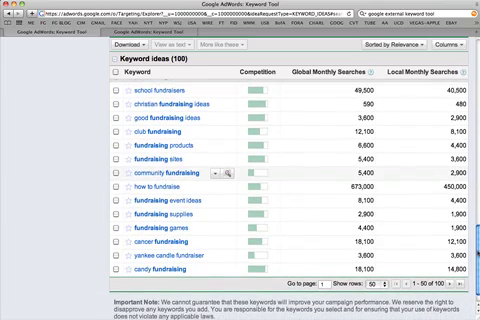